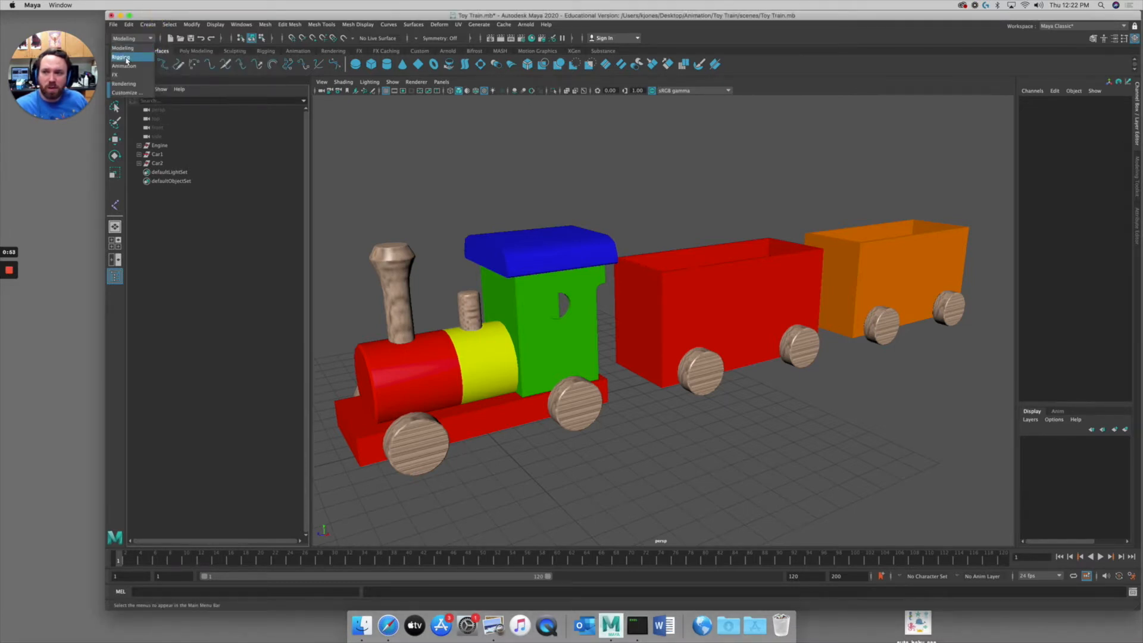
- Switch the menu set to Rigging and activate Skeleton > Create Joints
click(120, 57)
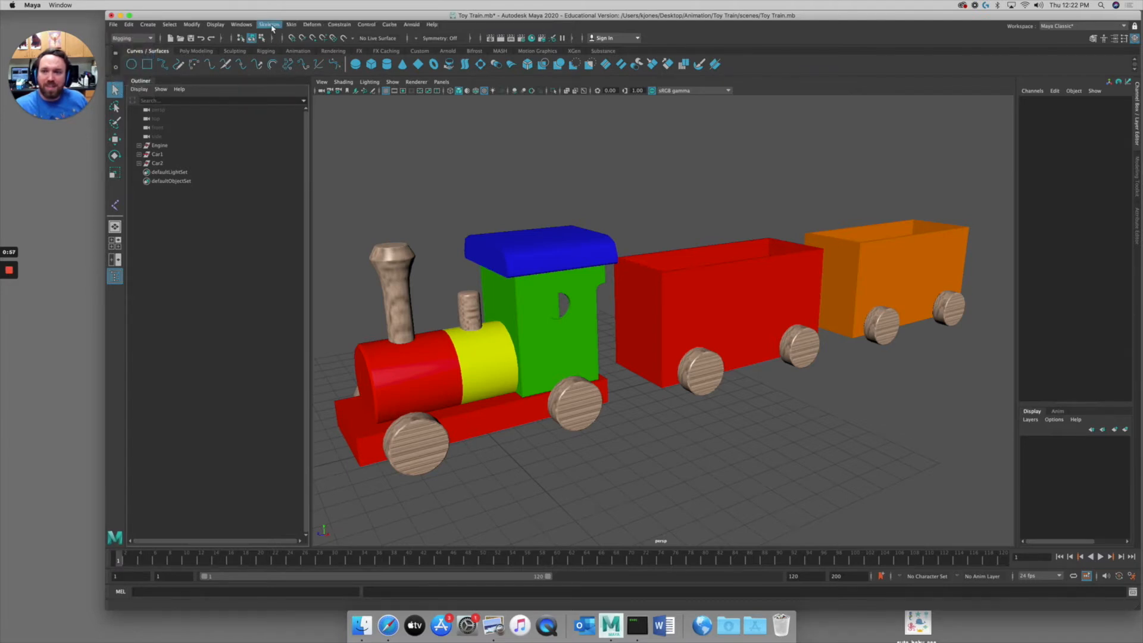
click(269, 24)
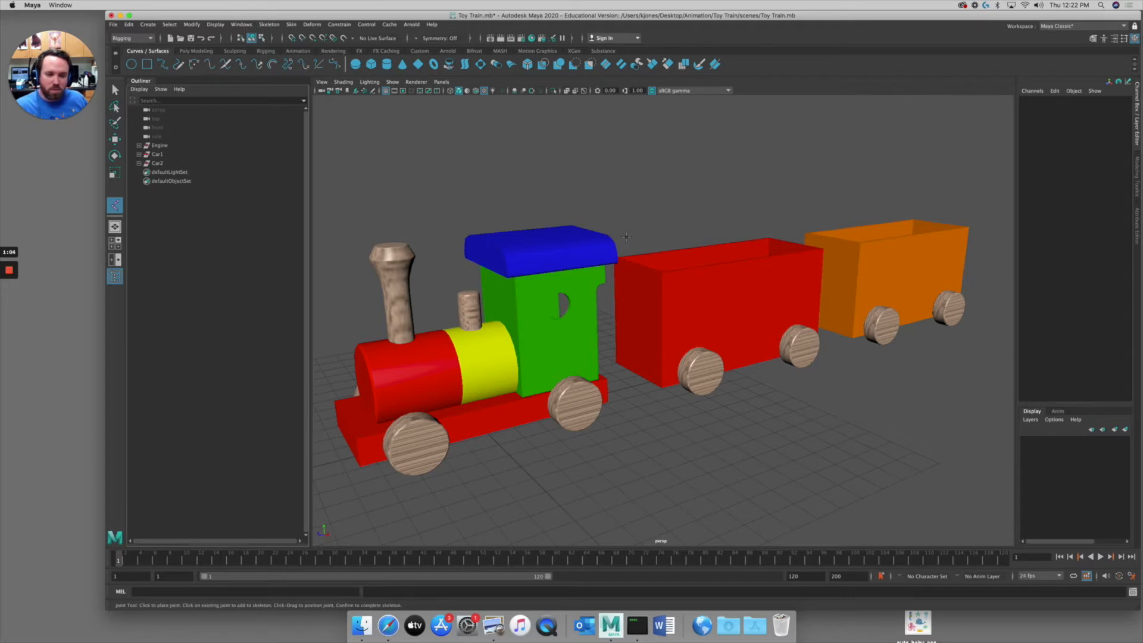
mouse_move(681, 293)
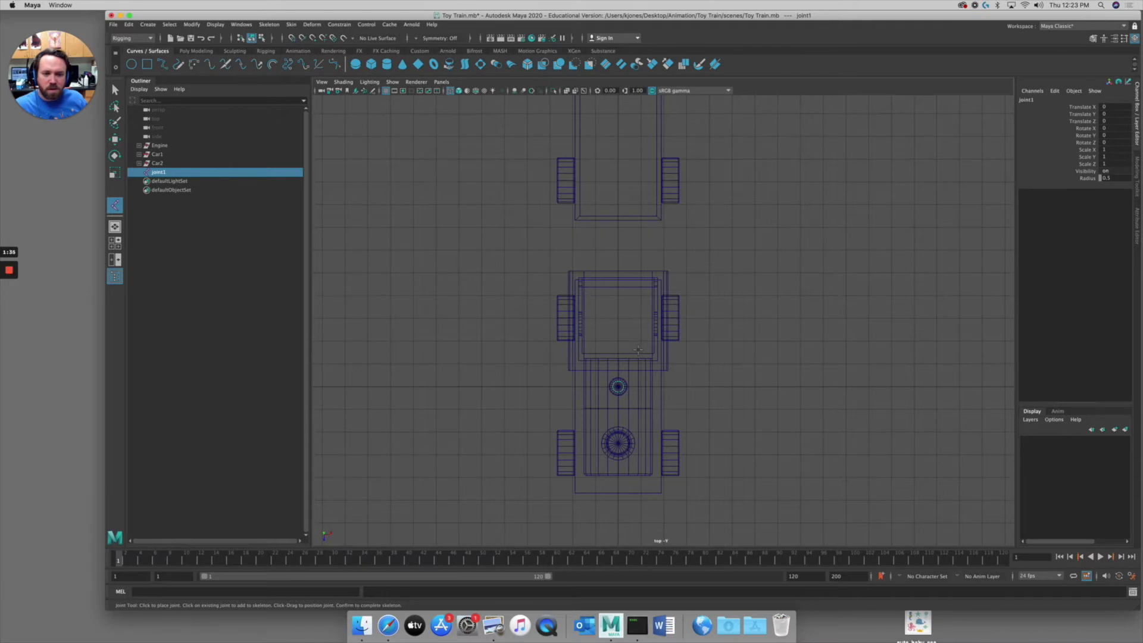
mouse_move(616, 250)
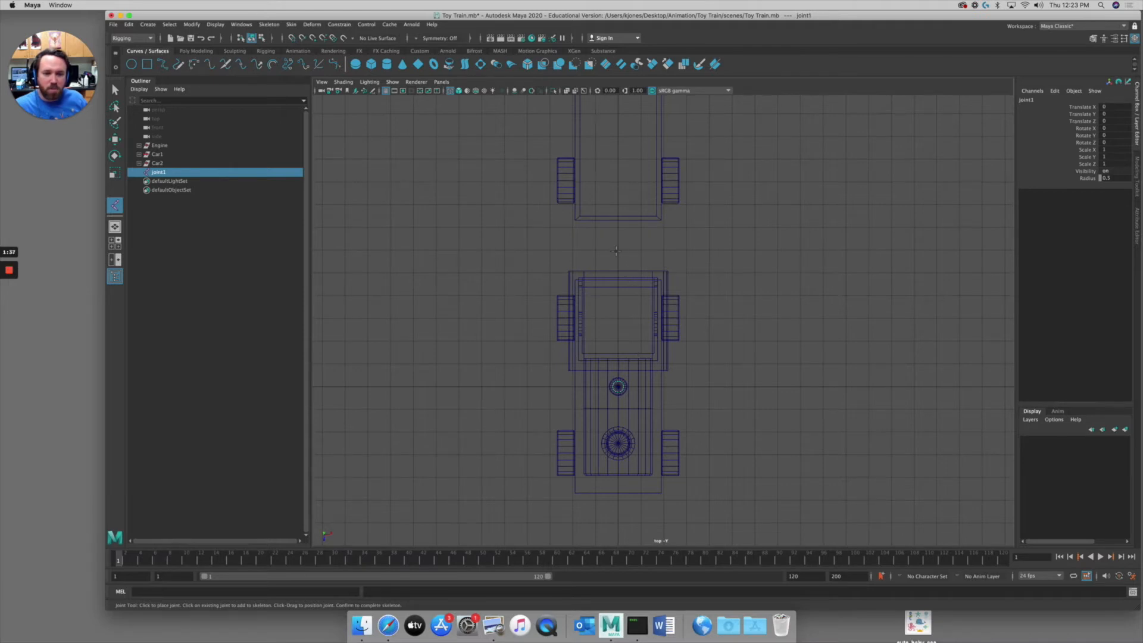
mouse_move(593, 251)
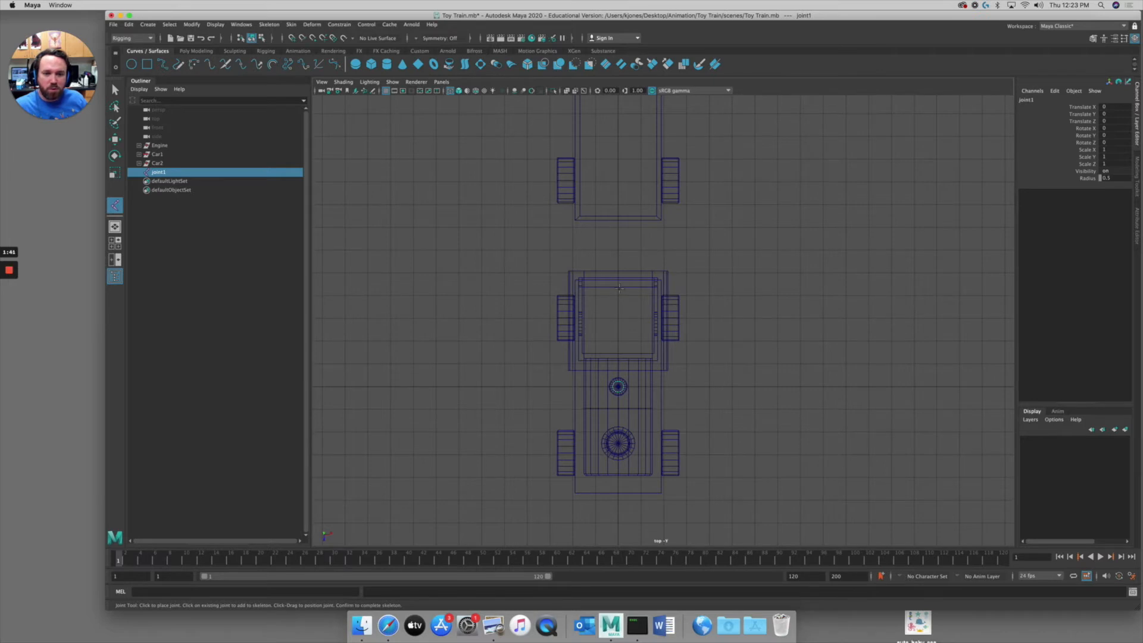
mouse_move(618, 250)
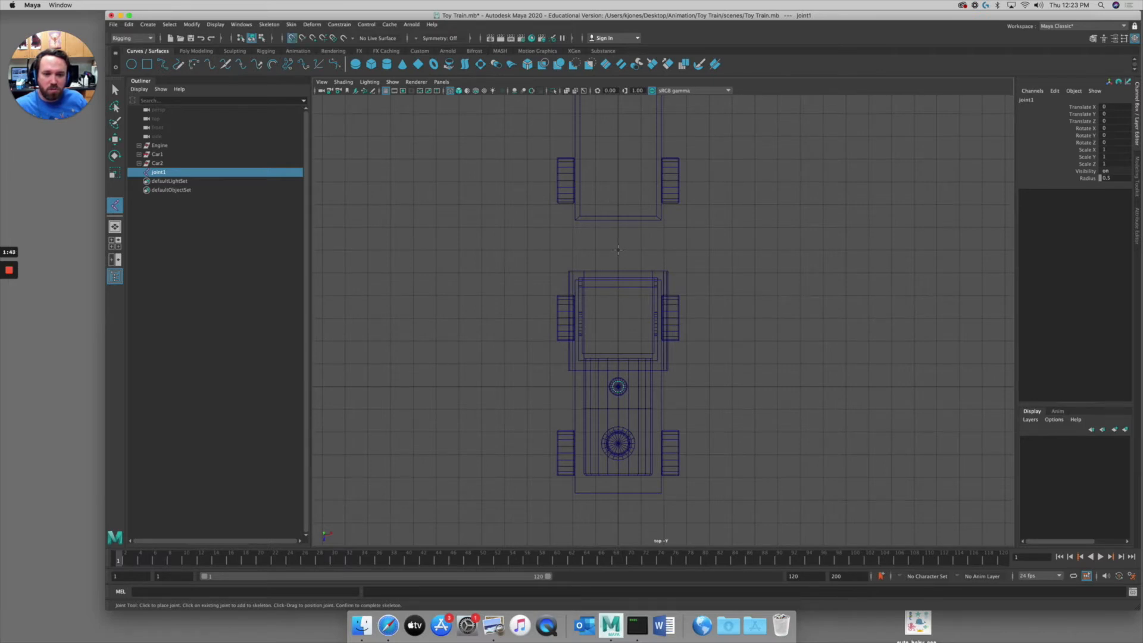
- Place joints before Car1, mid Car1, between the cars, and mid Car2
click(618, 250)
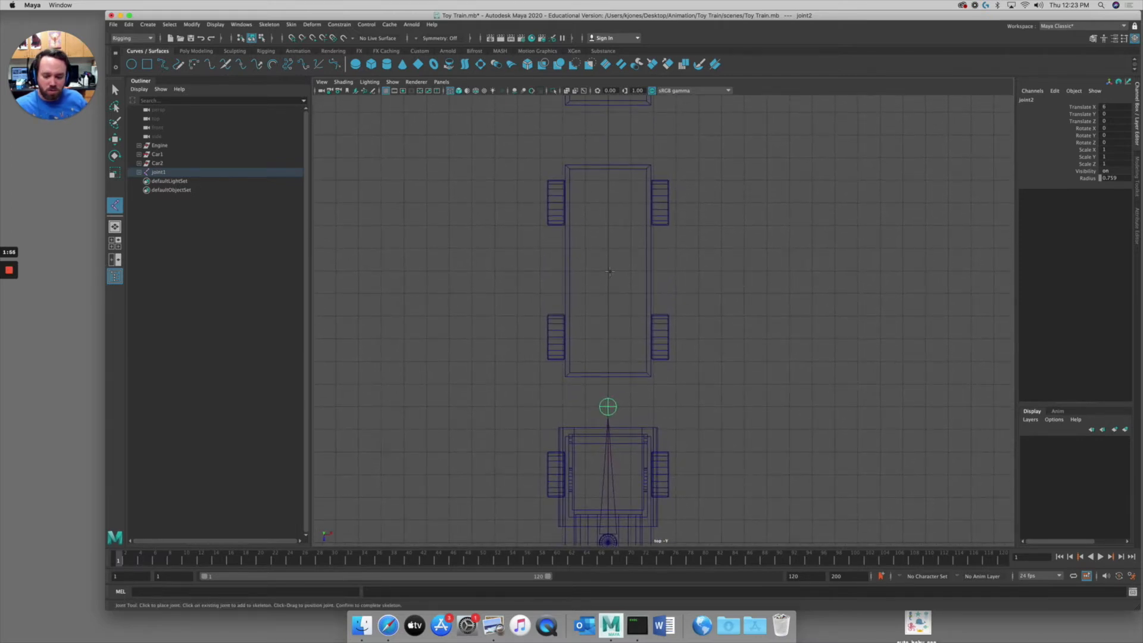
click(608, 272)
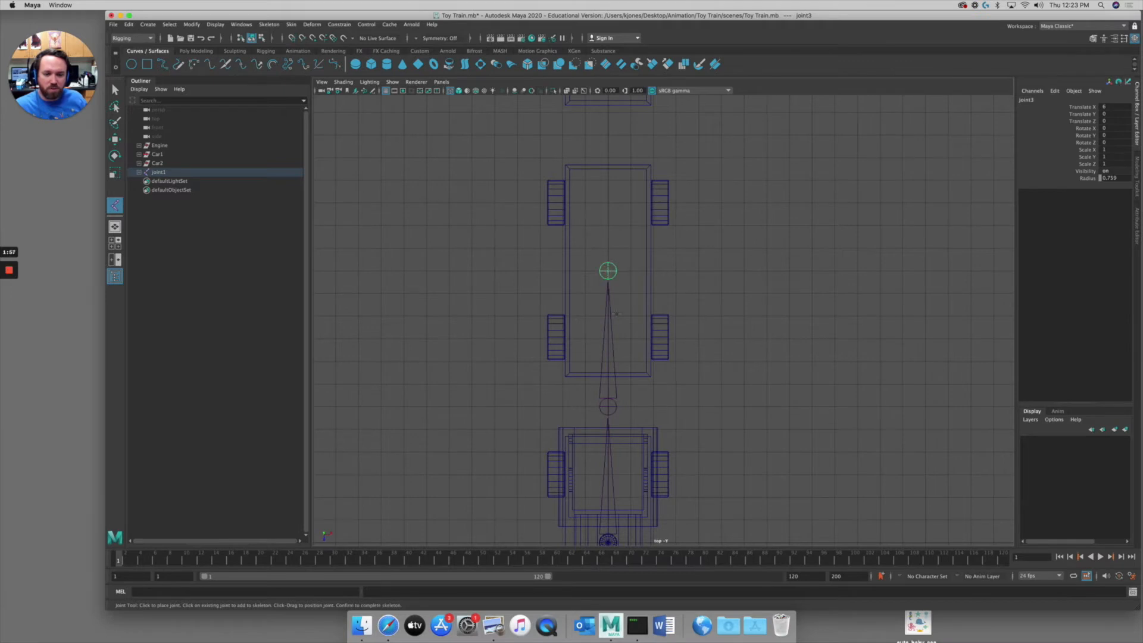
mouse_move(682, 221)
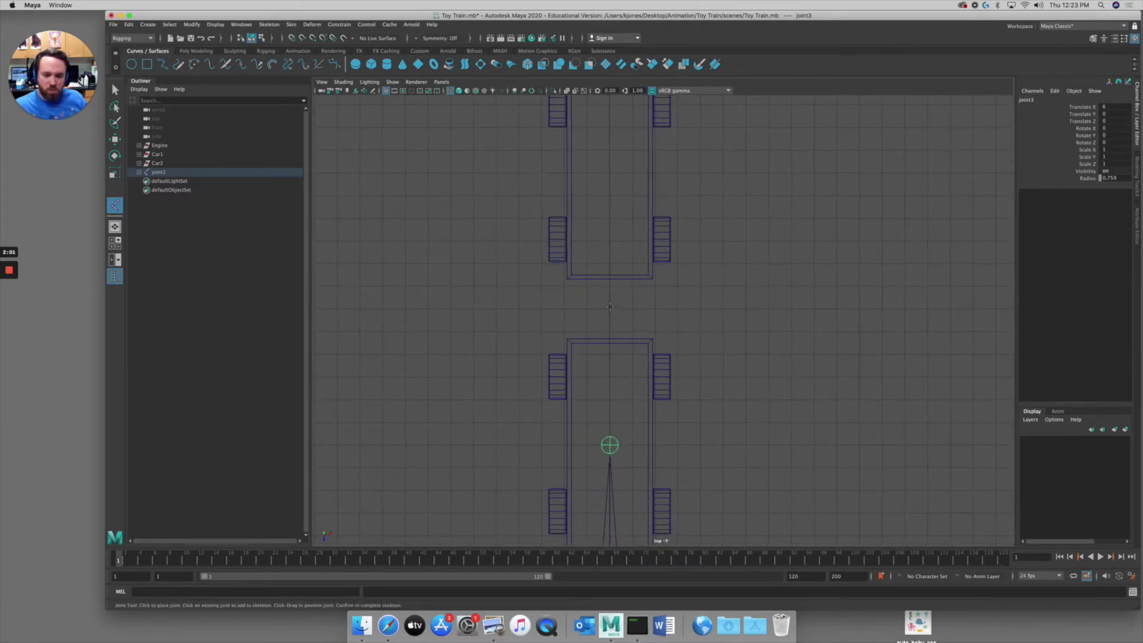
click(609, 309)
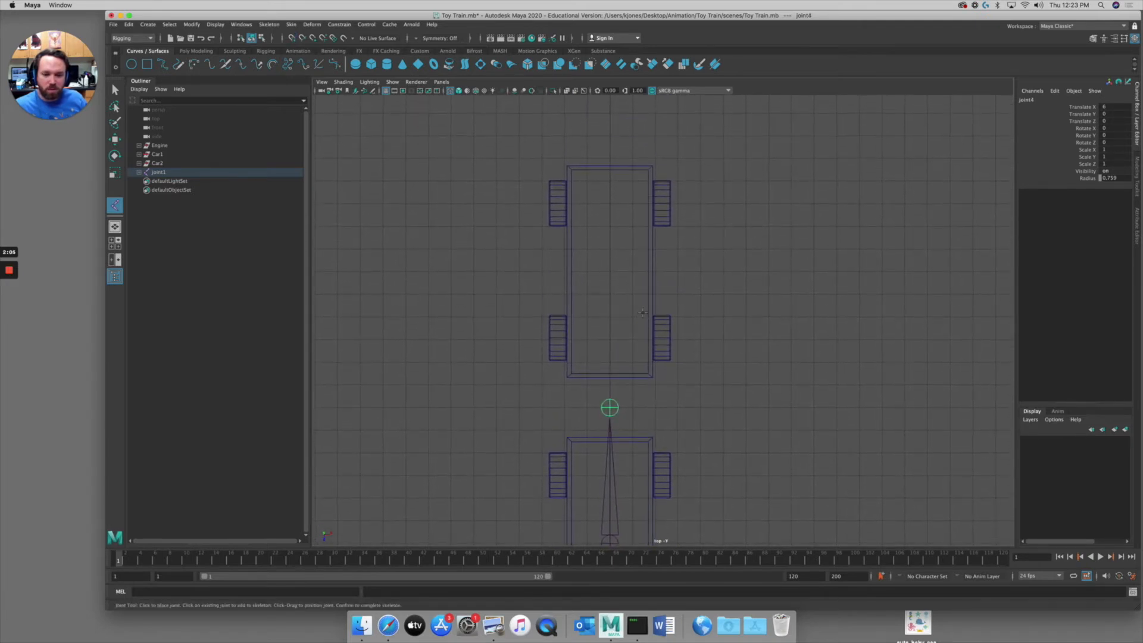
mouse_move(610, 272)
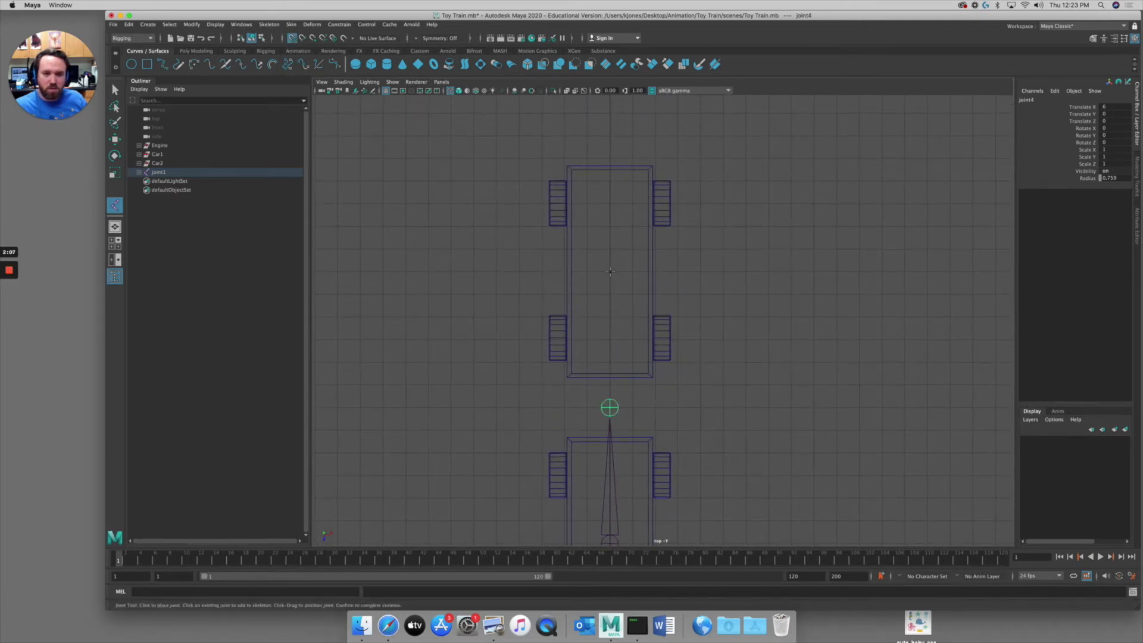
click(610, 272)
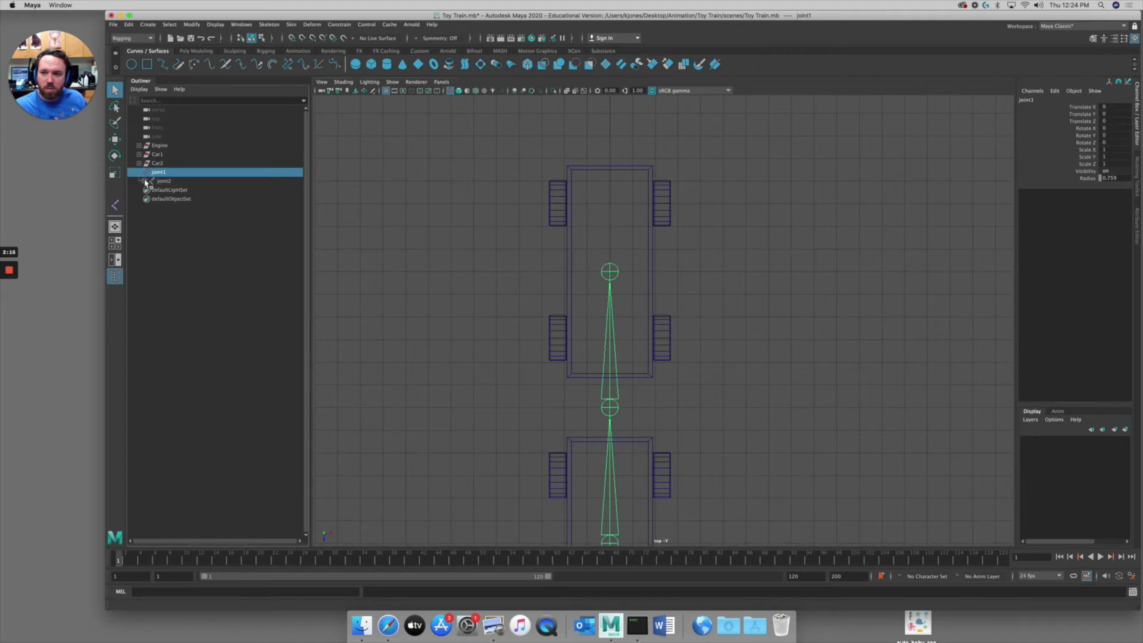
- Expand joint1 to reveal joint1–joint5 and switch to the single perspective view
click(144, 181)
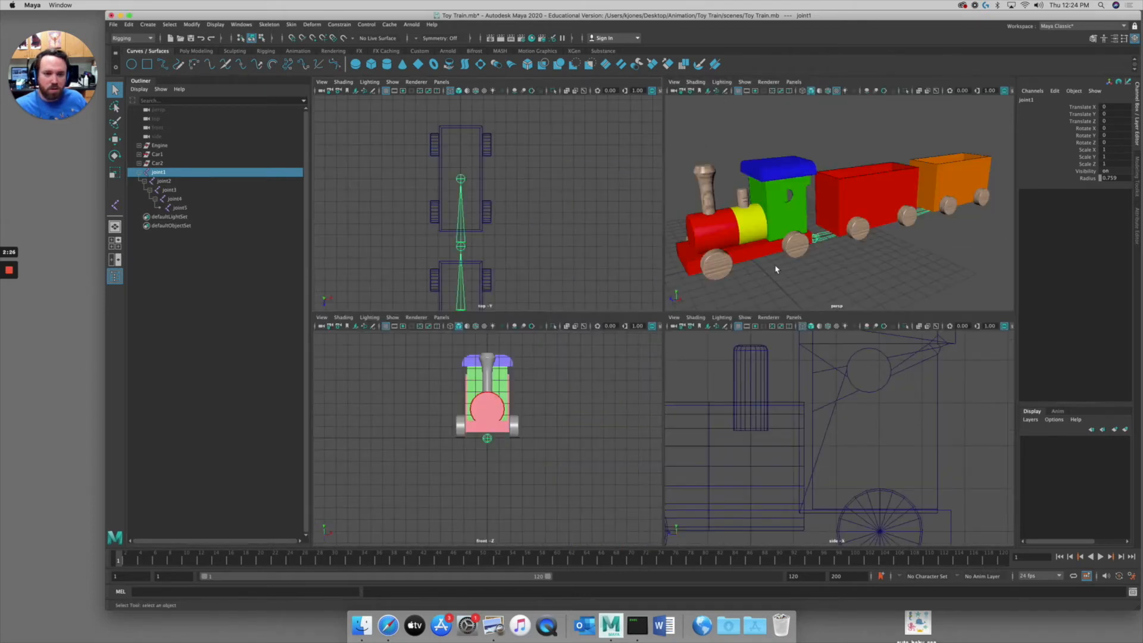
key(space)
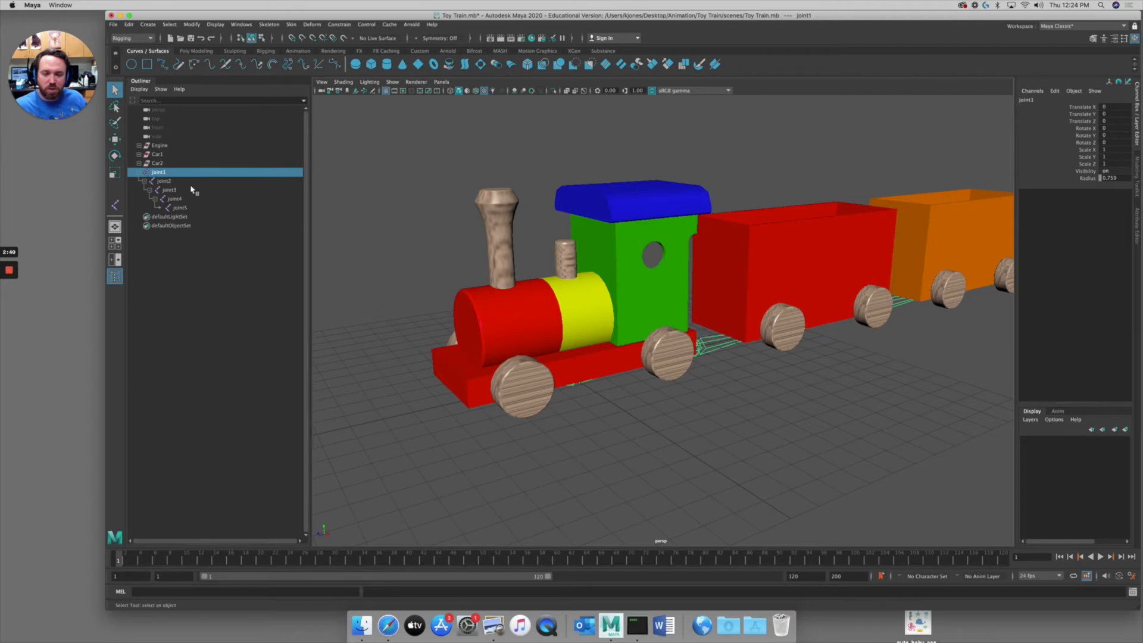
mouse_move(192, 193)
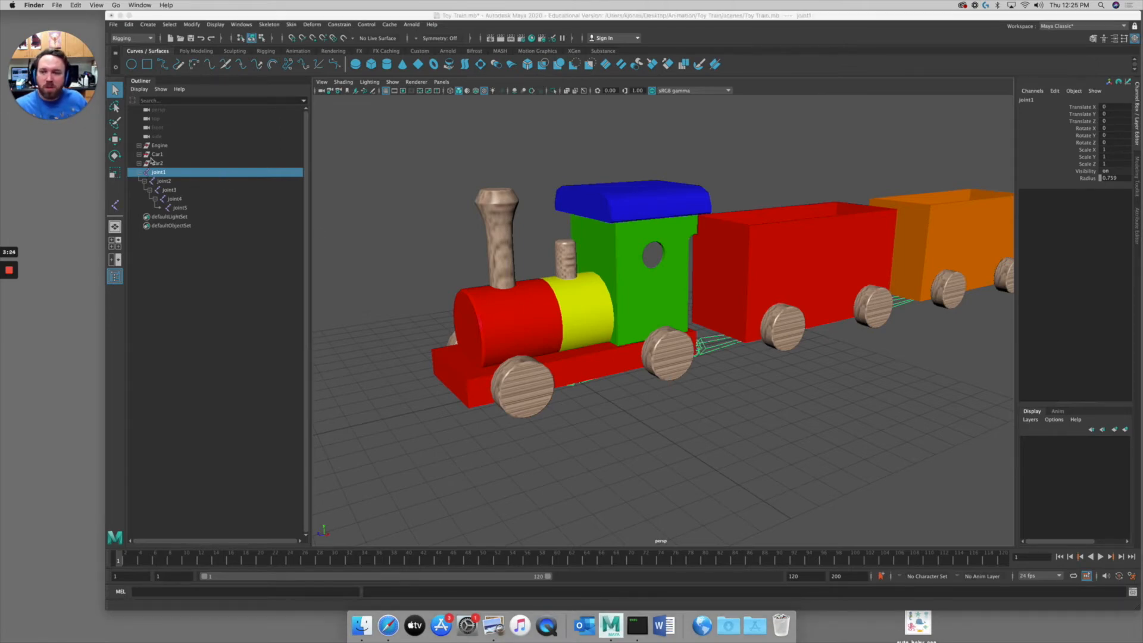
- Parent the Engine group under joint1 in the Outliner and select Car1
click(159, 146)
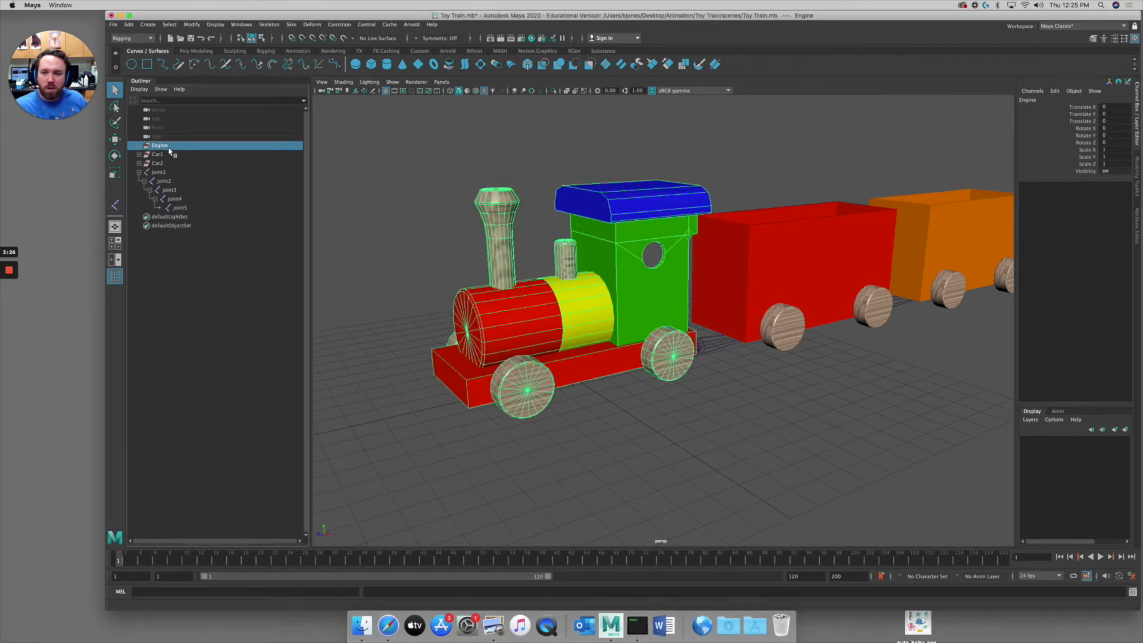
mouse_move(161, 146)
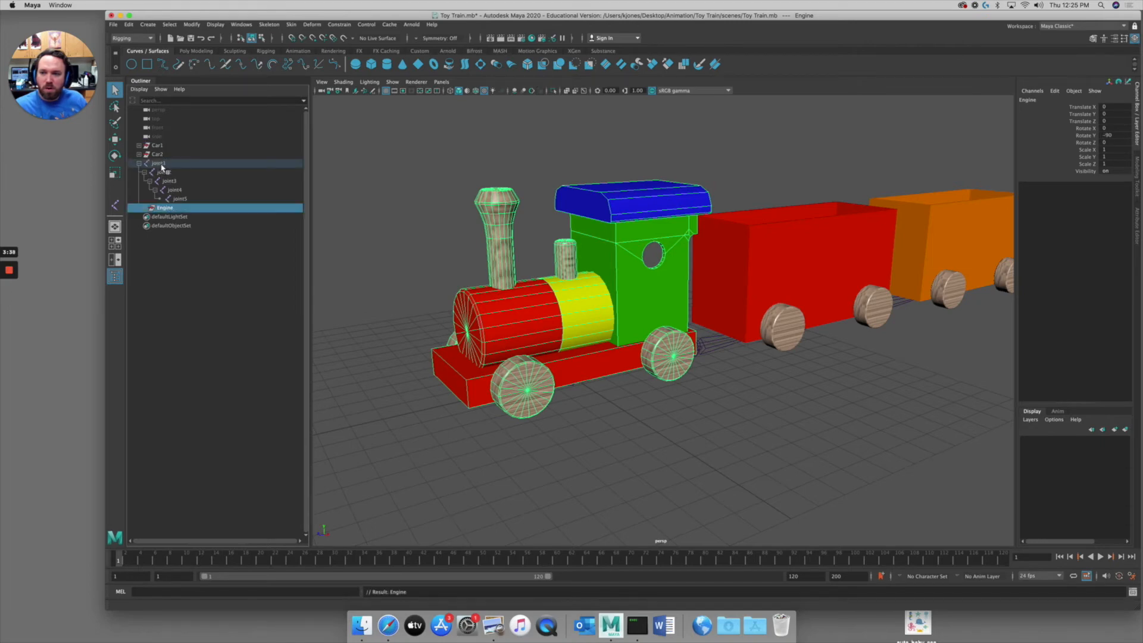
mouse_move(471, 225)
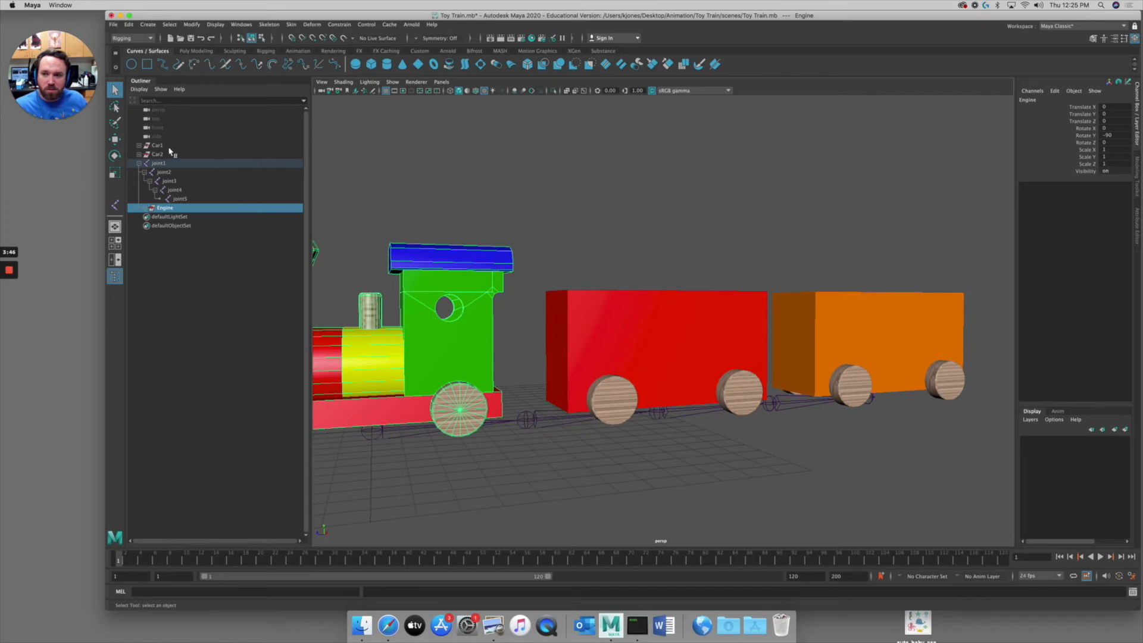
click(157, 145)
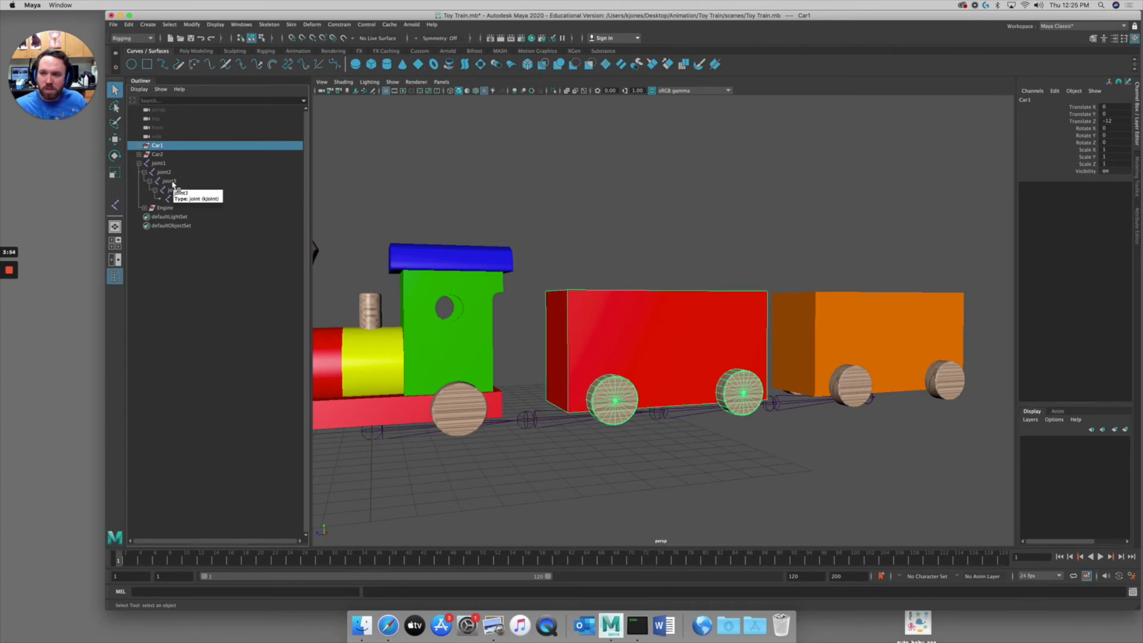
- Parent Car1 under joint3 and Car2 under joint5, then select joint1
click(168, 181)
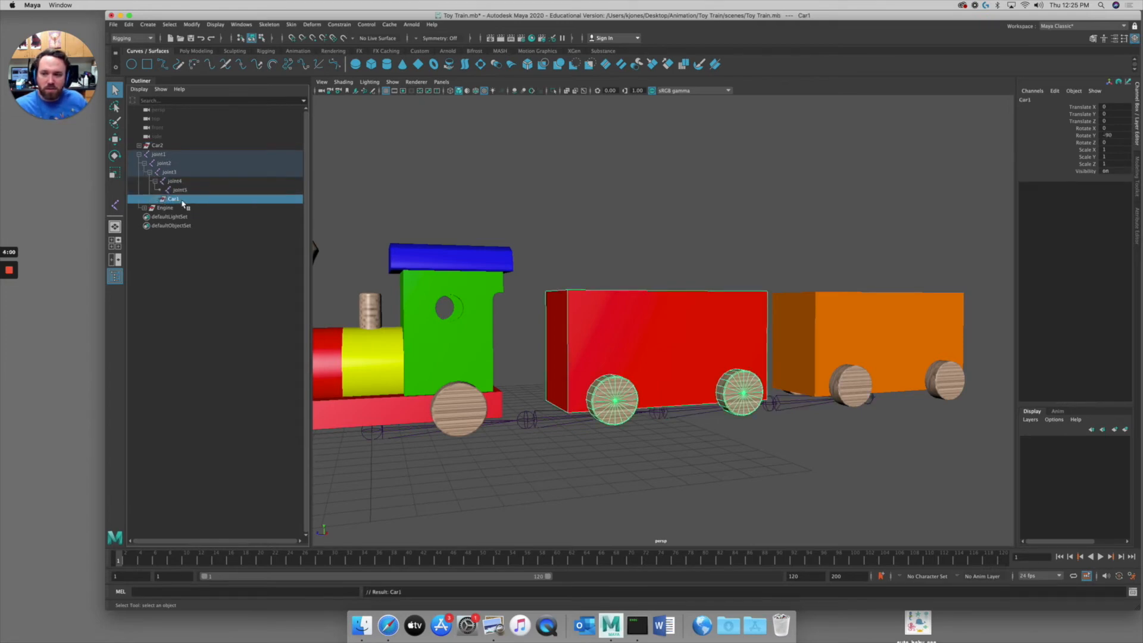
mouse_move(182, 204)
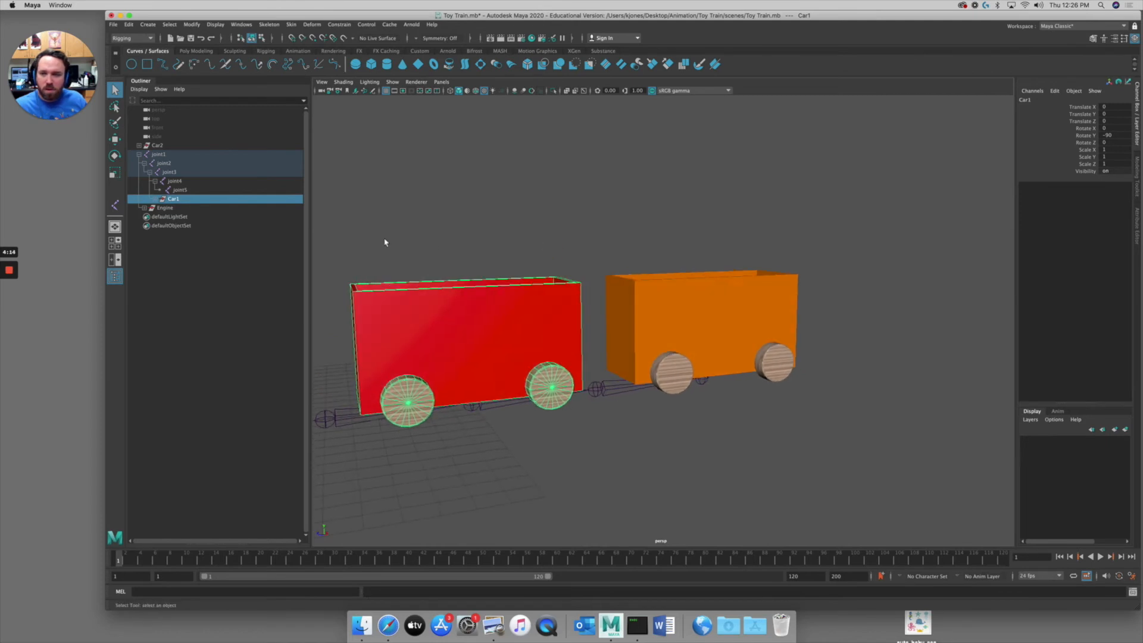
click(157, 145)
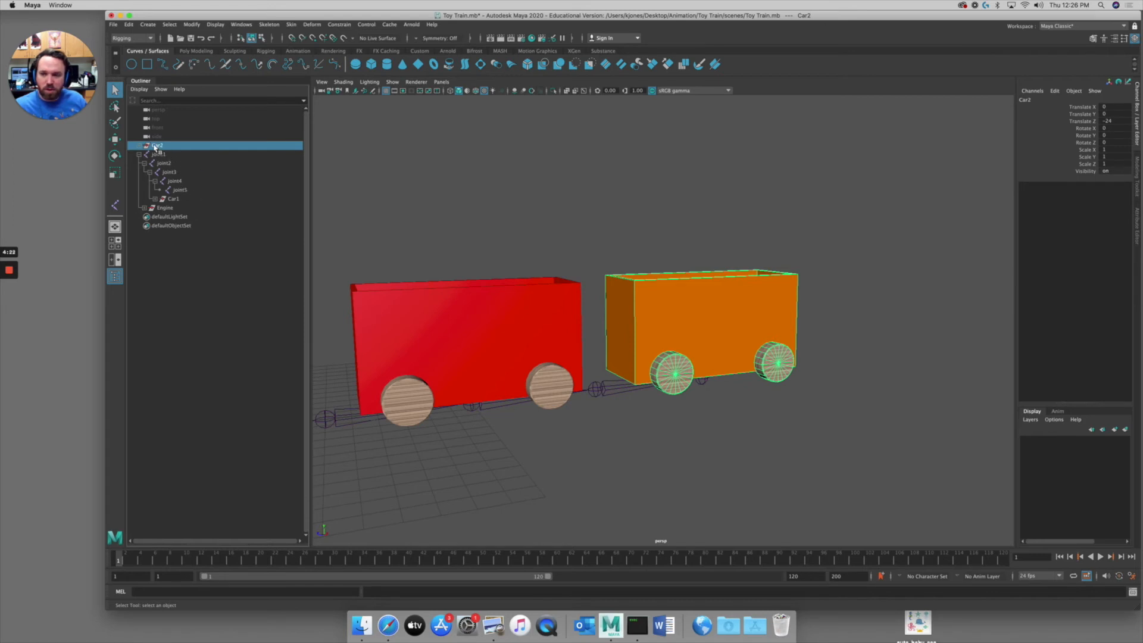
click(179, 190)
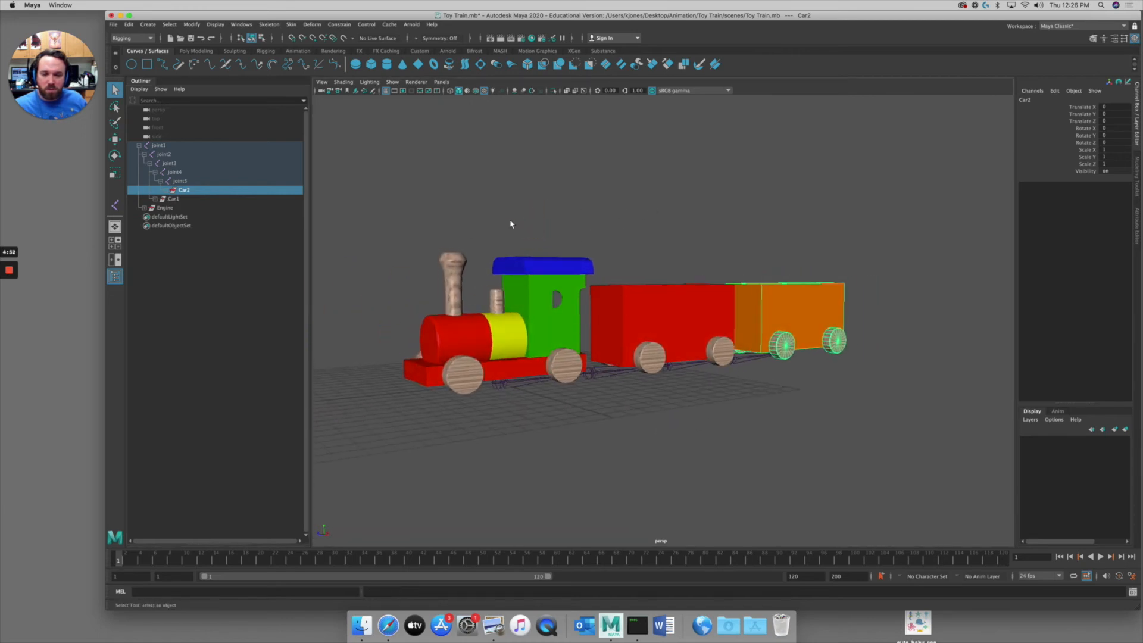
click(158, 145)
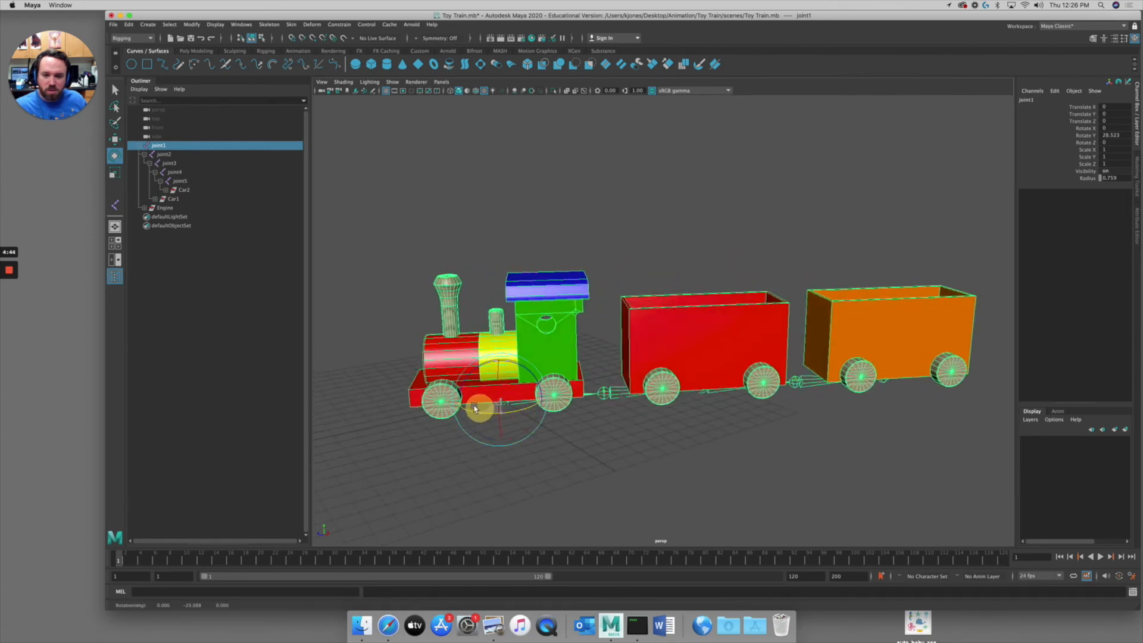
- Rotate joint1 to swing the whole train and undo, then rotate joint3 to swing both cars
drag(478, 406, 488, 400)
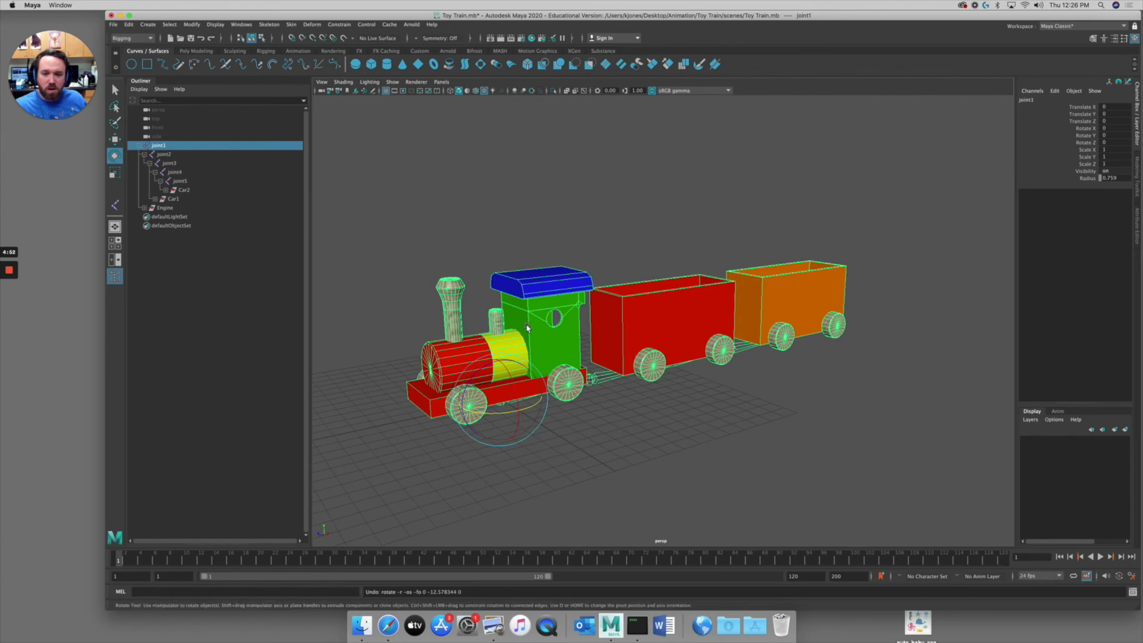
drag(529, 328, 561, 412)
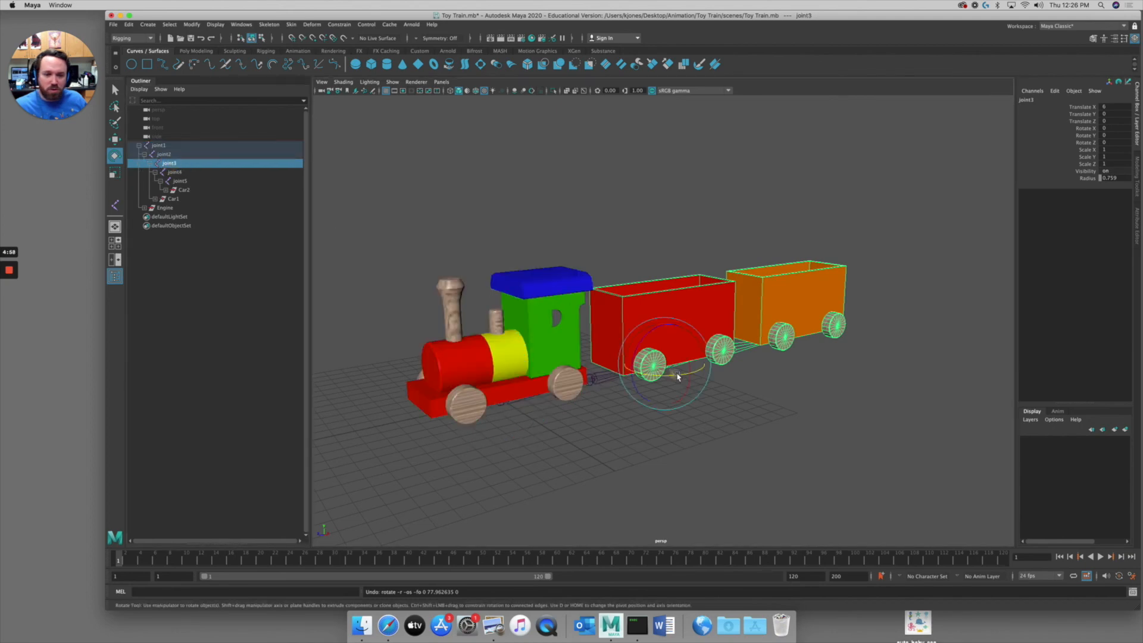
drag(671, 380, 685, 371)
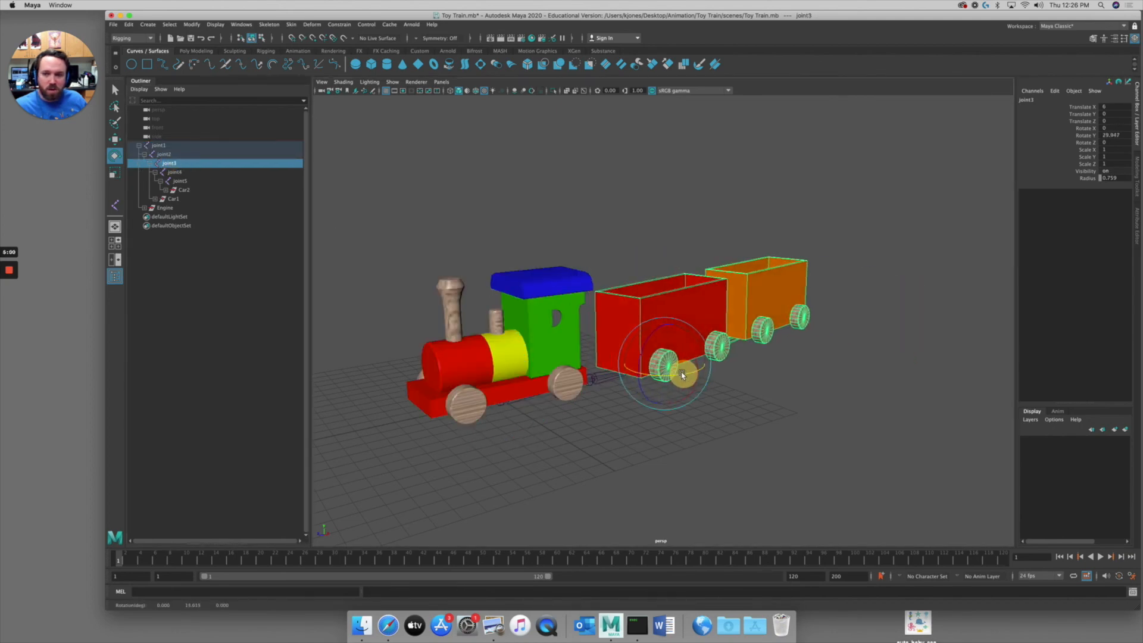
drag(681, 371, 791, 339)
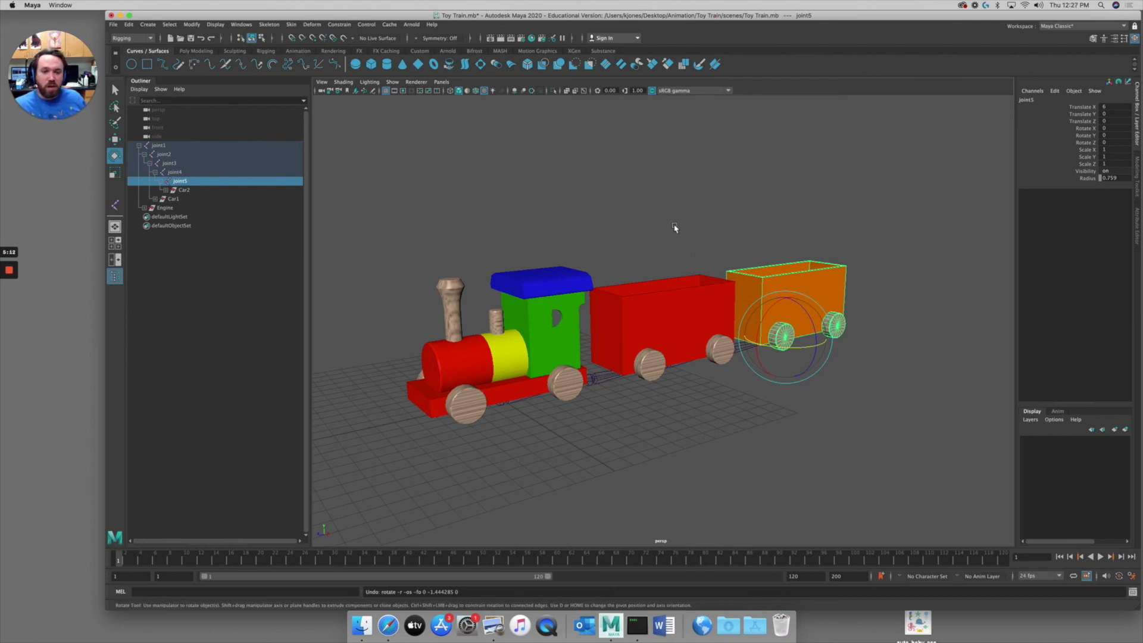
mouse_move(595, 269)
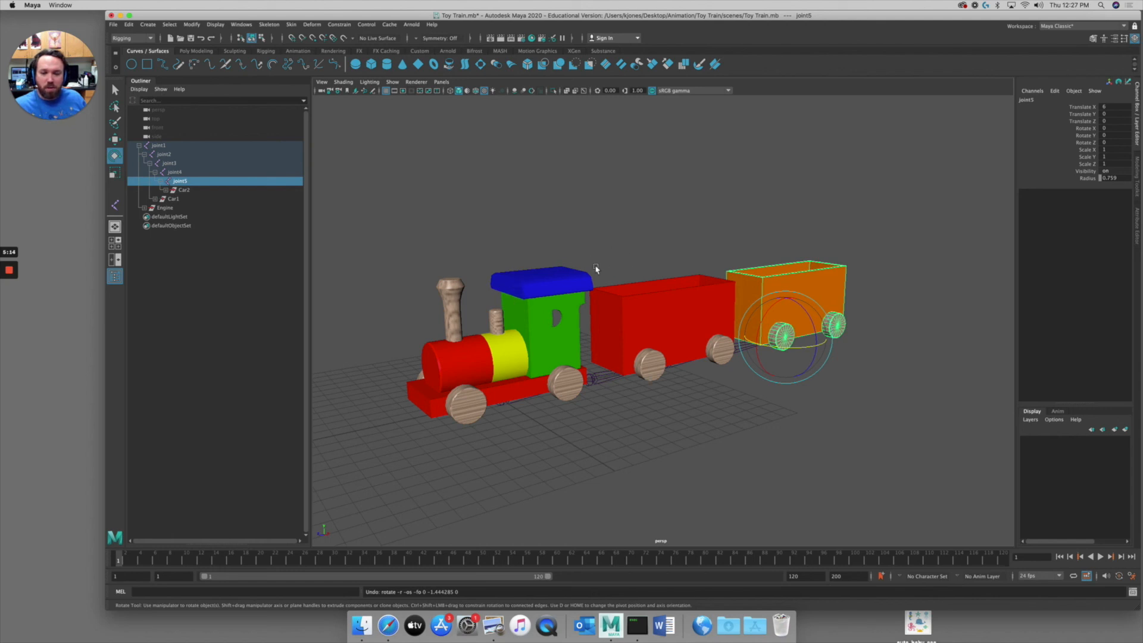
mouse_move(545, 357)
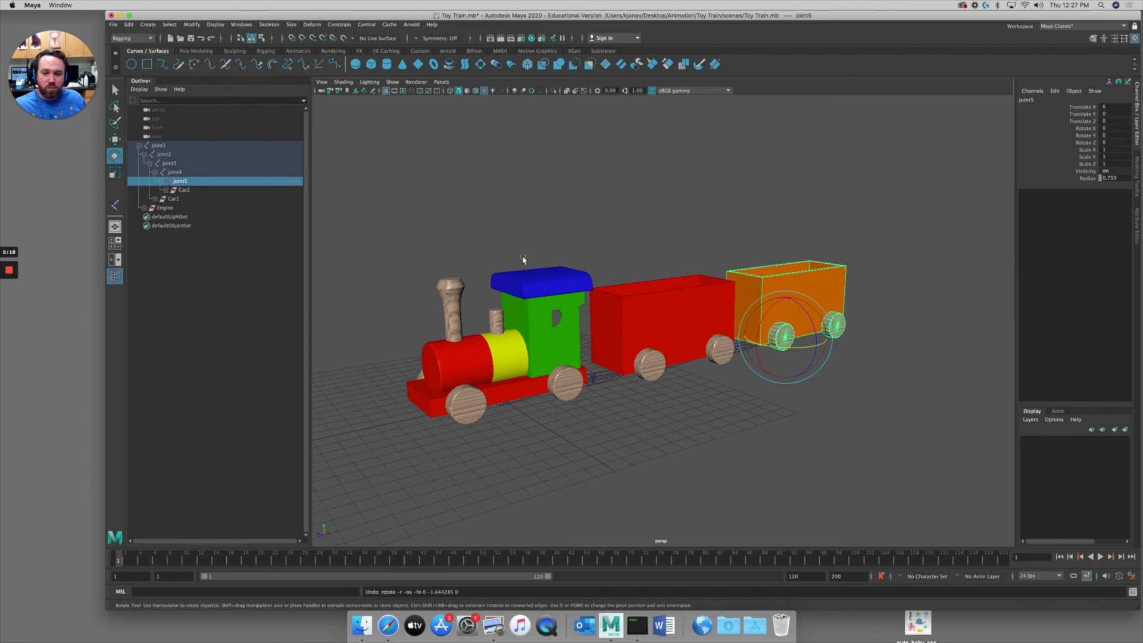
mouse_move(607, 251)
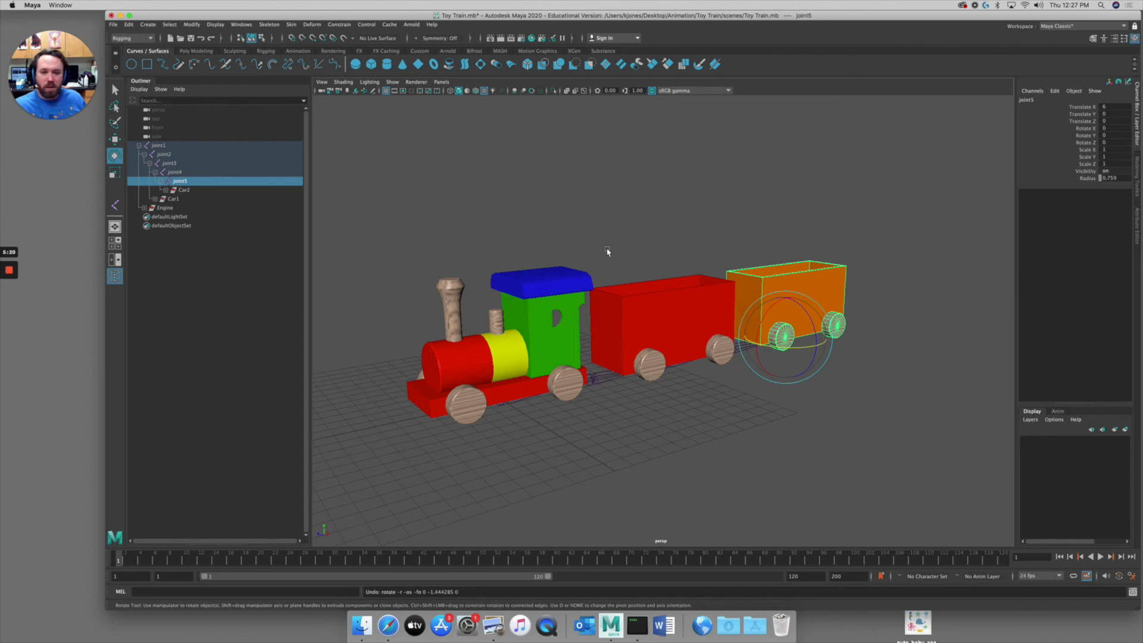
mouse_move(589, 243)
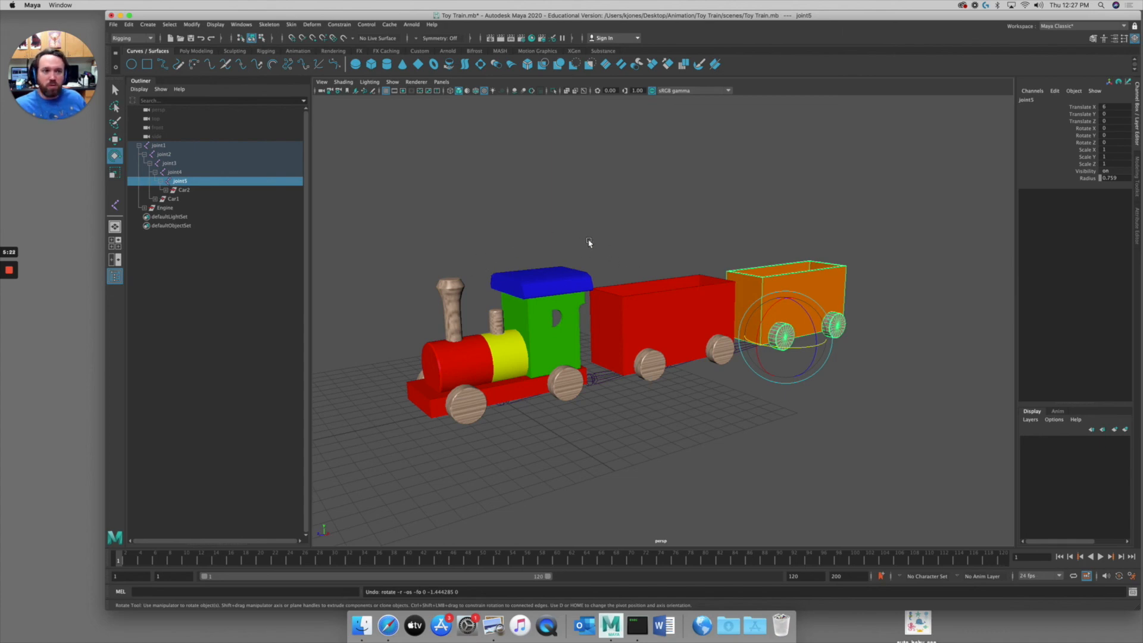